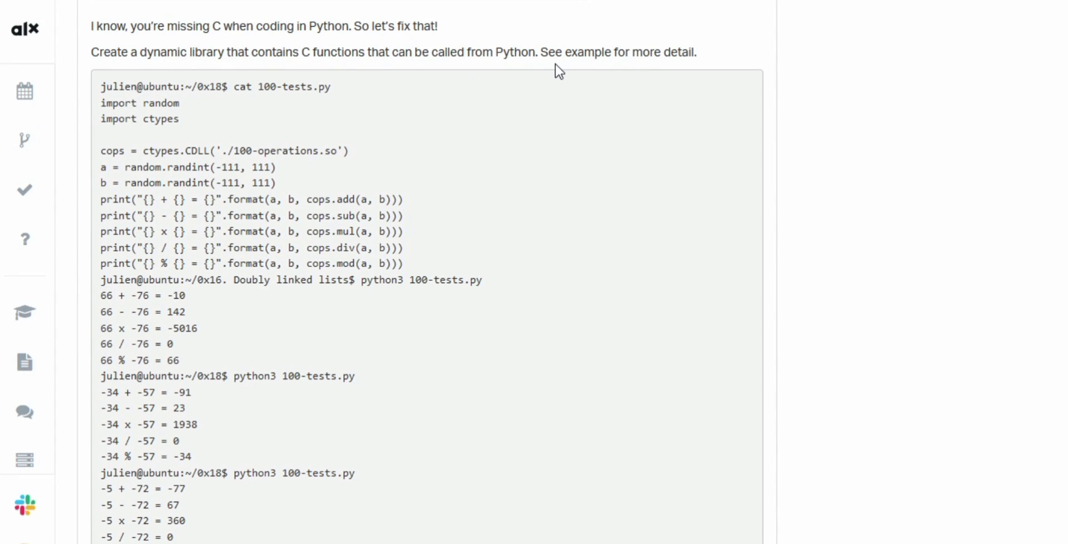
pyautogui.moveTo(480, 103)
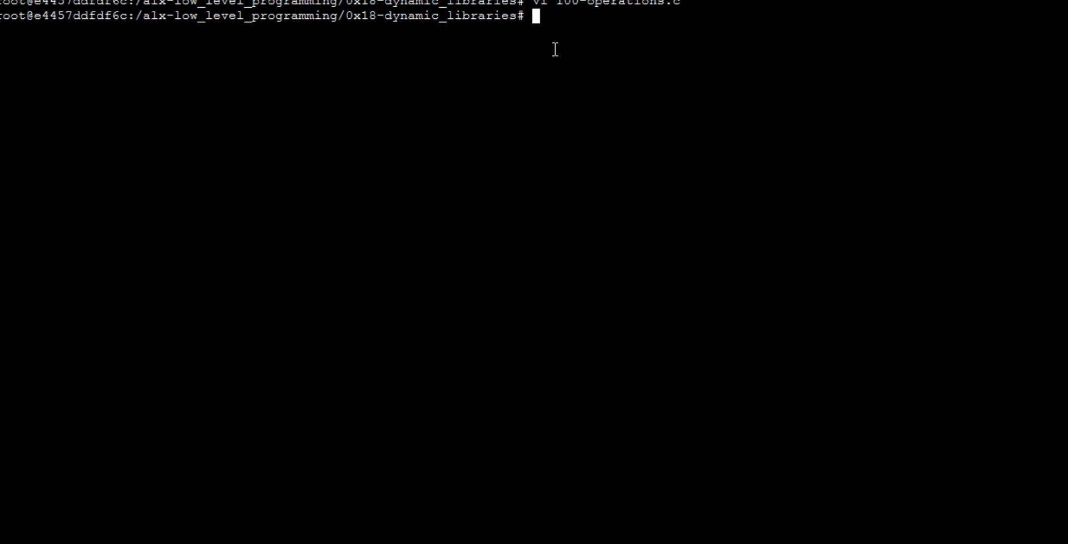
# Open 100-operations.c in Vim with vi to view its arithmetic functions.
pyautogui.write('vi 100-operations.c')
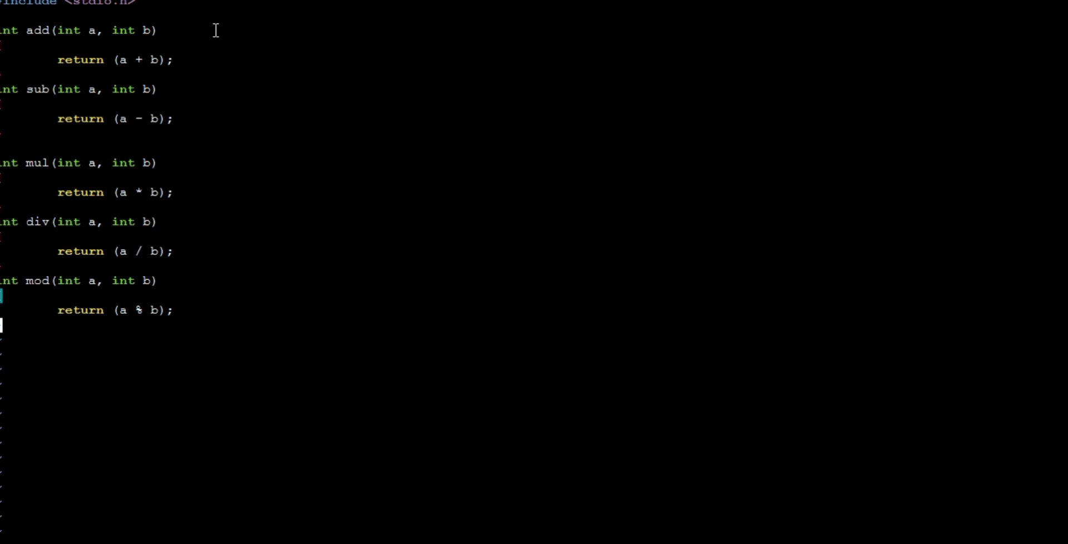
pyautogui.moveTo(65, 78)
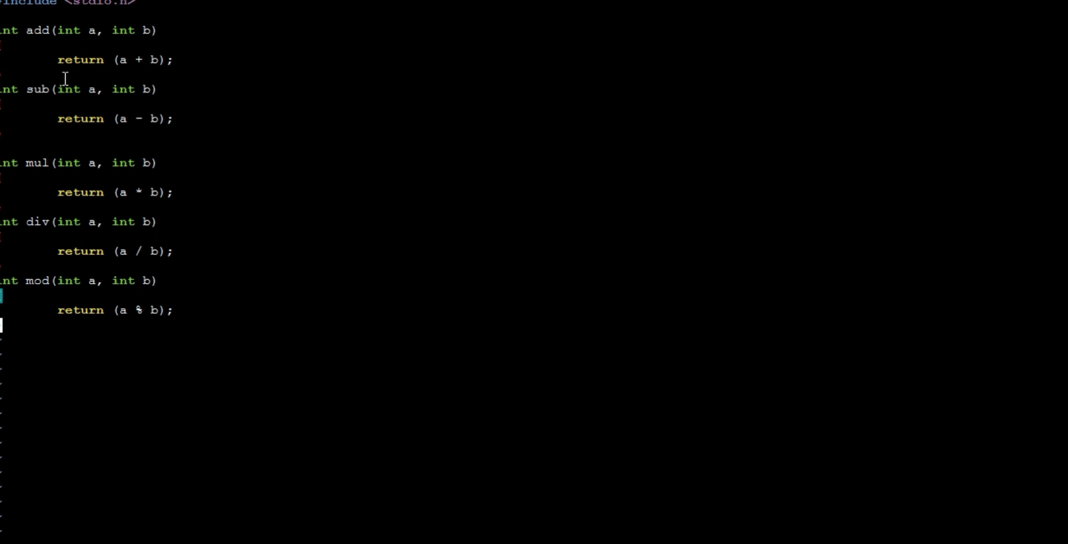
pyautogui.moveTo(47, 167)
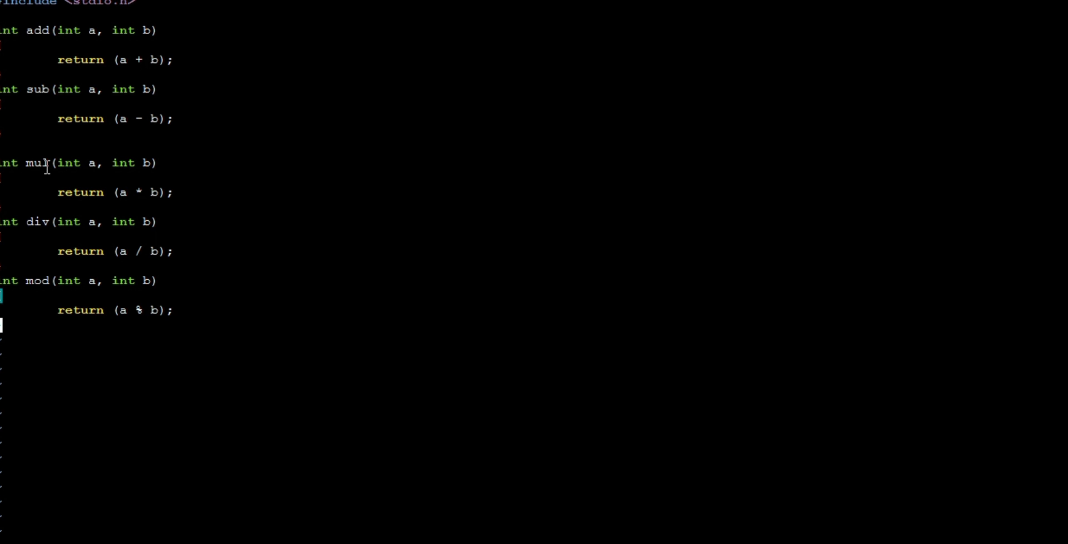
pyautogui.moveTo(67, 230)
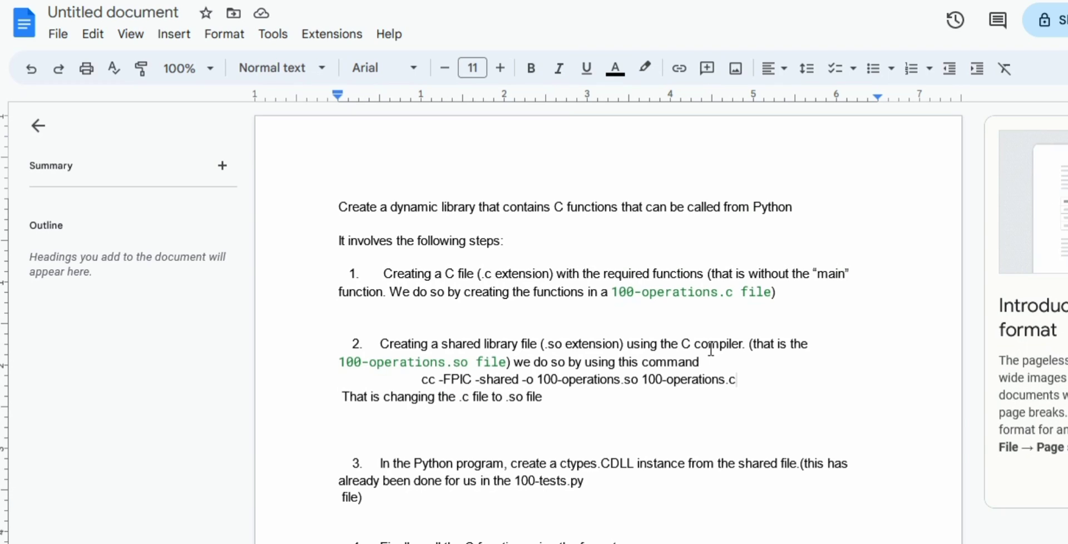
# Select the 'cc -FPIC -shared -o 100-operations.so 100-operations.c' line in the notes.
pyautogui.moveTo(589, 361); pyautogui.dragTo(736, 380)
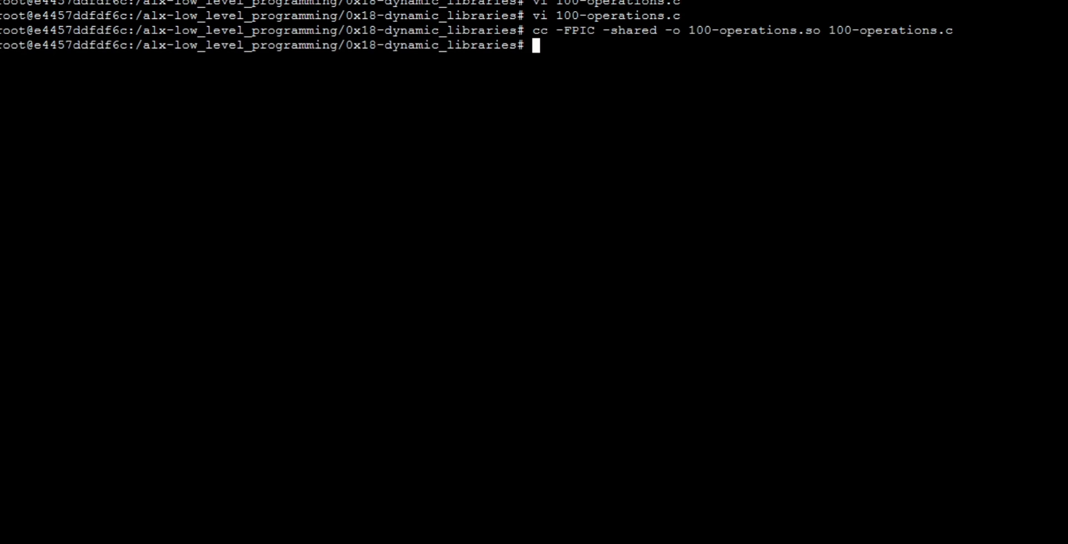
# List the directory to confirm 100-operations.so now exists.
pyautogui.write('ls')
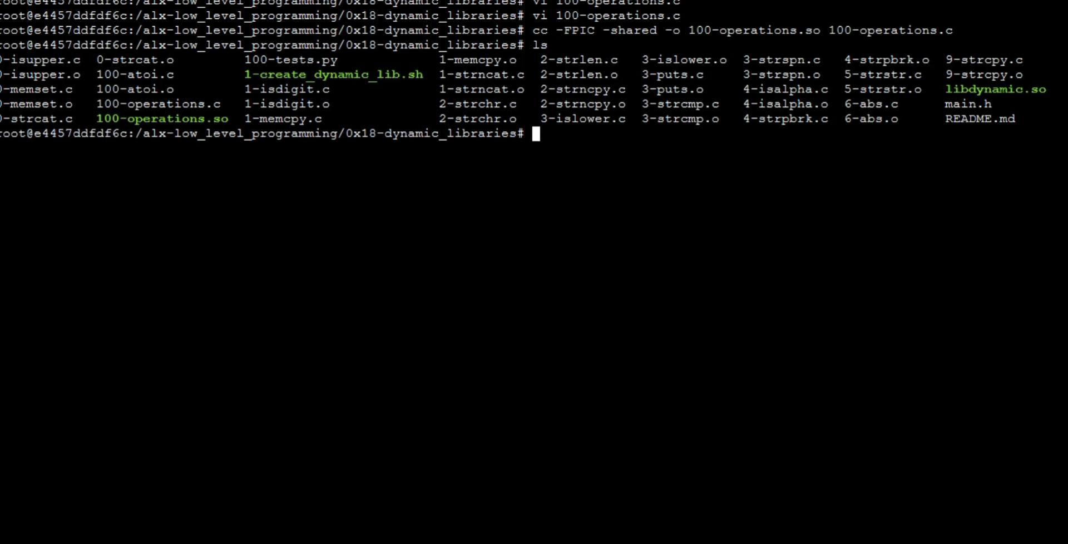
pyautogui.moveTo(195, 119)
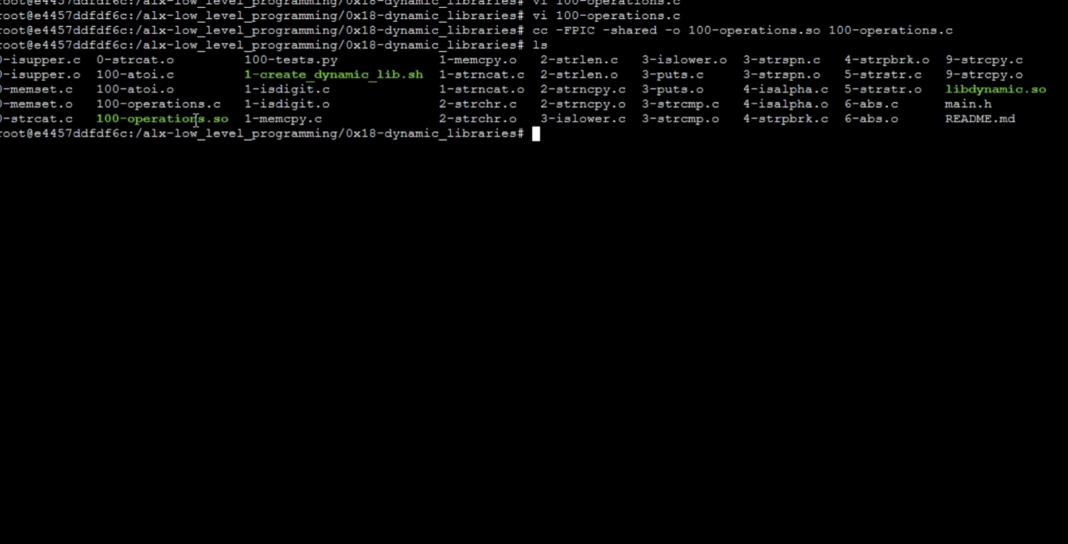
pyautogui.moveTo(195, 118)
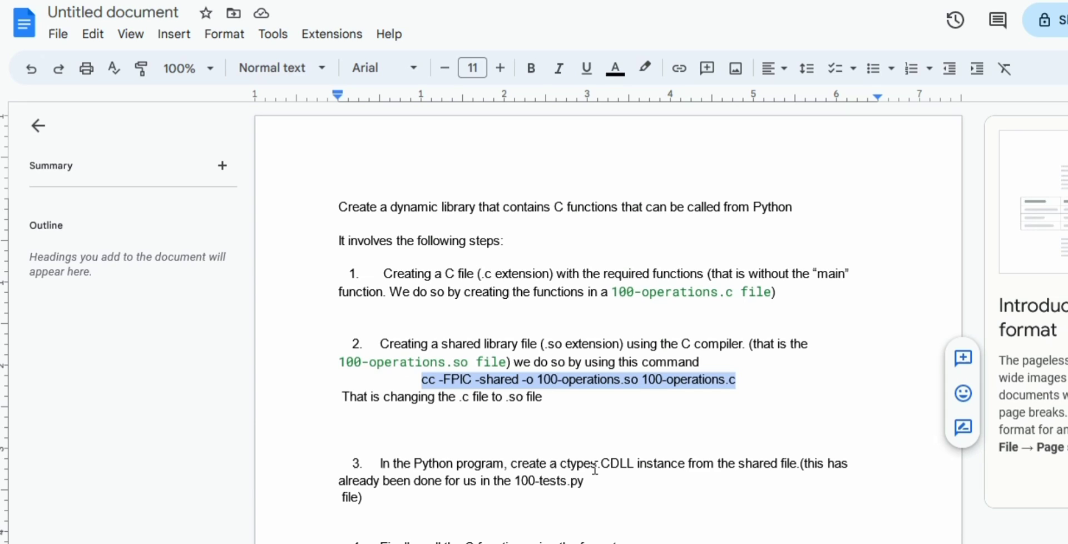
pyautogui.moveTo(540, 493)
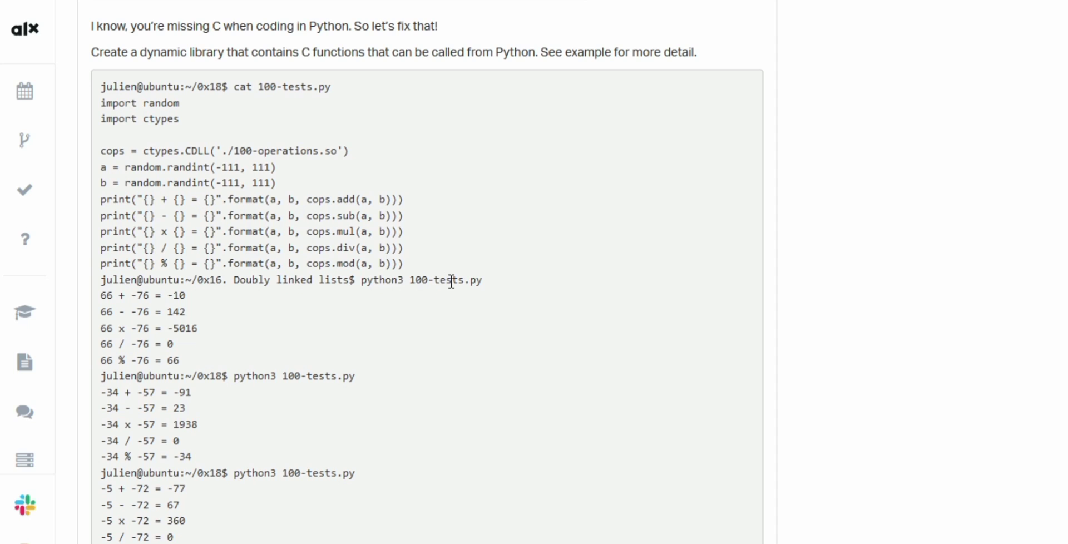
pyautogui.moveTo(311, 93)
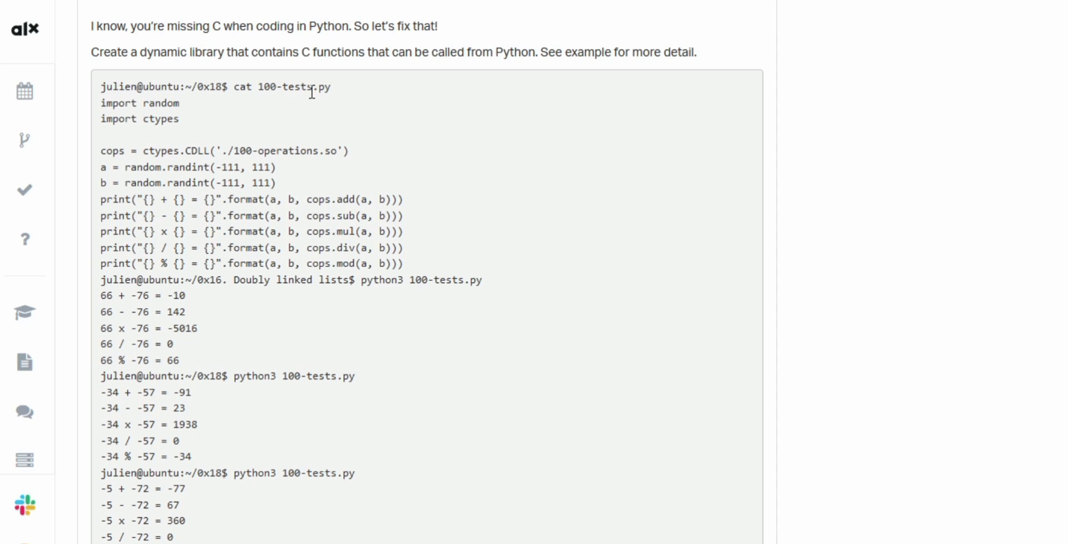
pyautogui.moveTo(333, 88)
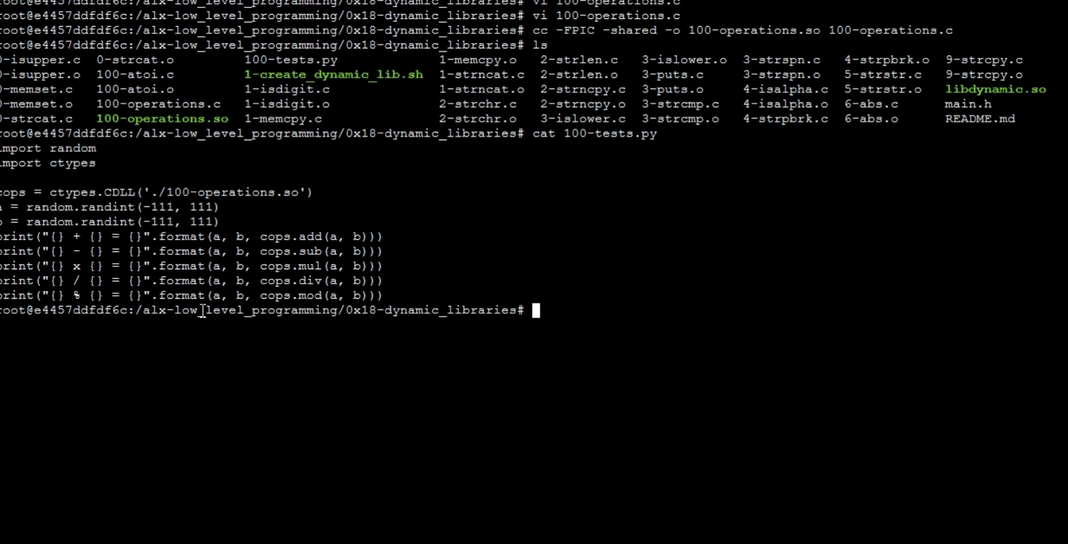
pyautogui.moveTo(202, 310)
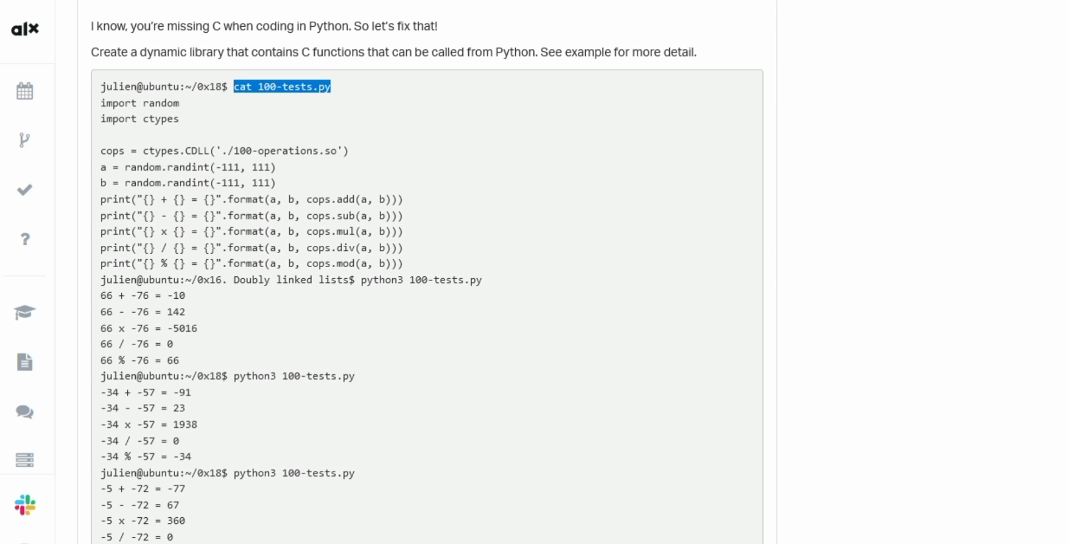
pyautogui.moveTo(486, 279)
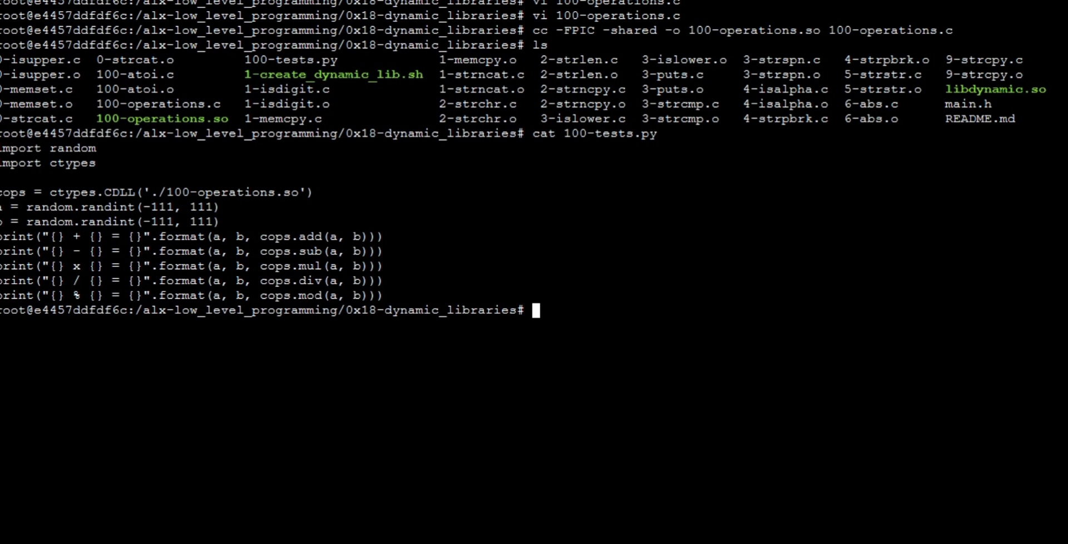
# Run python3 100-tests.py twice, printing add, sub, mul, div and mod results.
pyautogui.write('python3 100-tests.py')
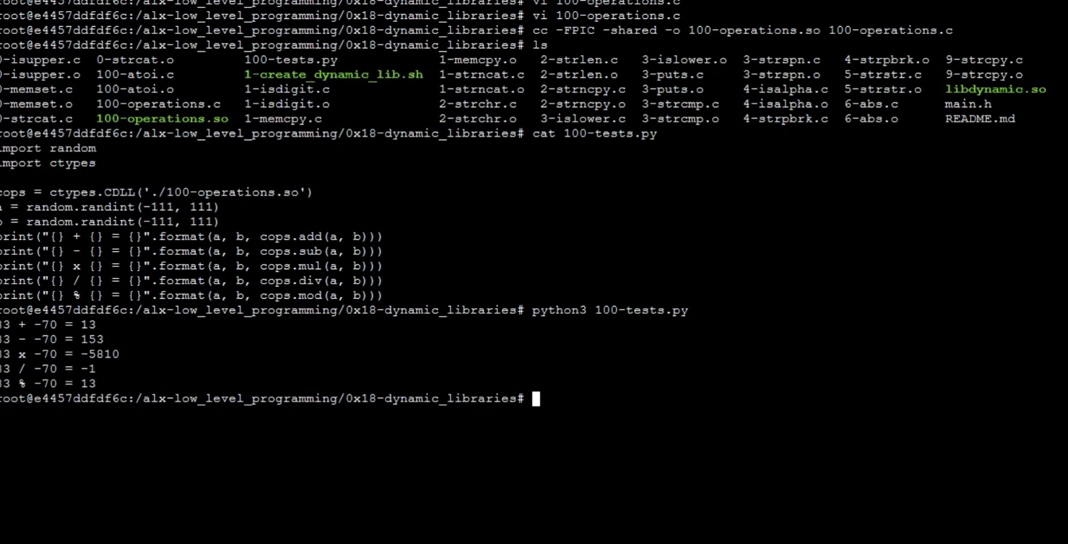
pyautogui.write('python3 100-tests.py')
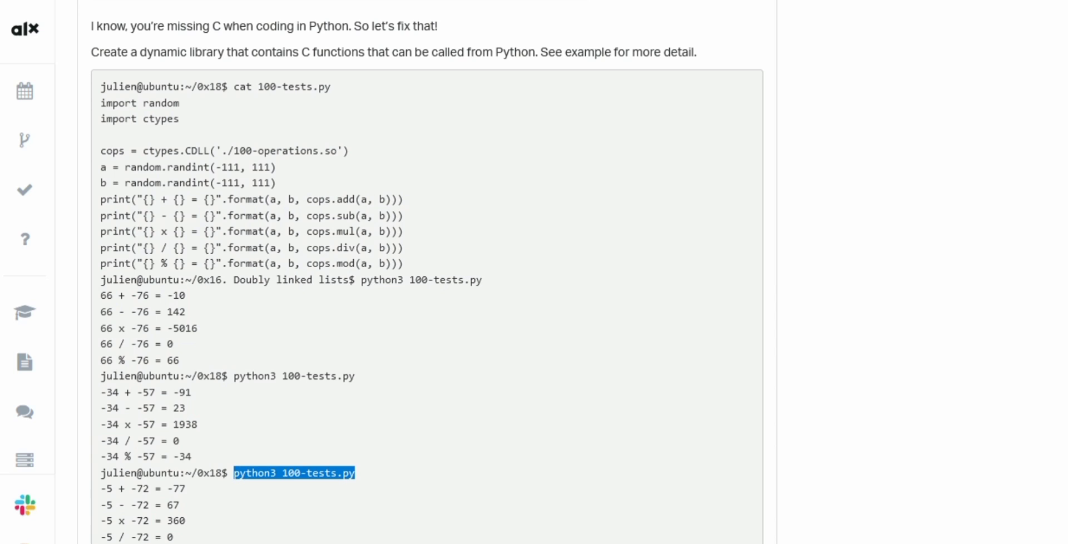
pyautogui.moveTo(398, 121)
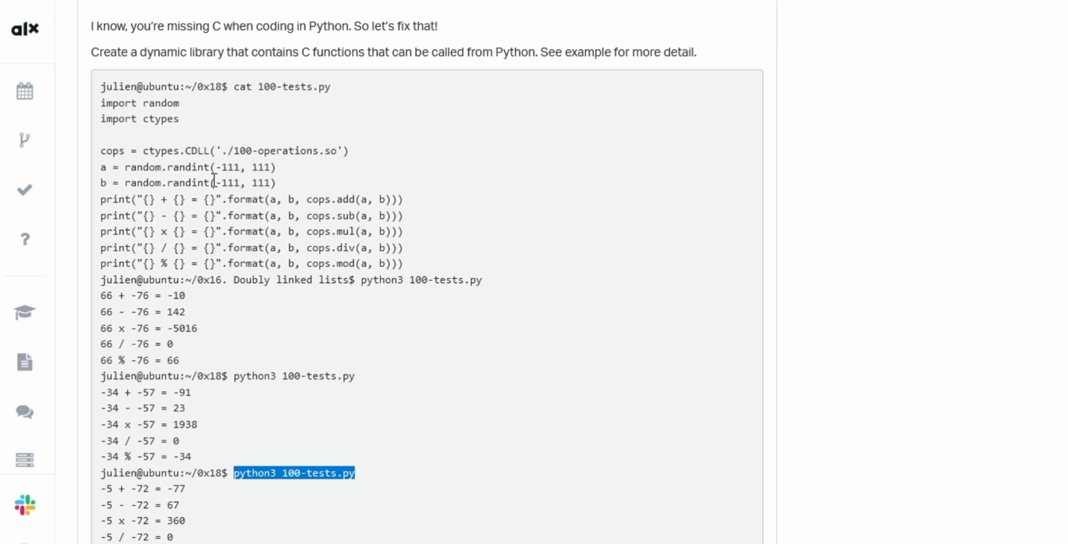
pyautogui.moveTo(300, 306)
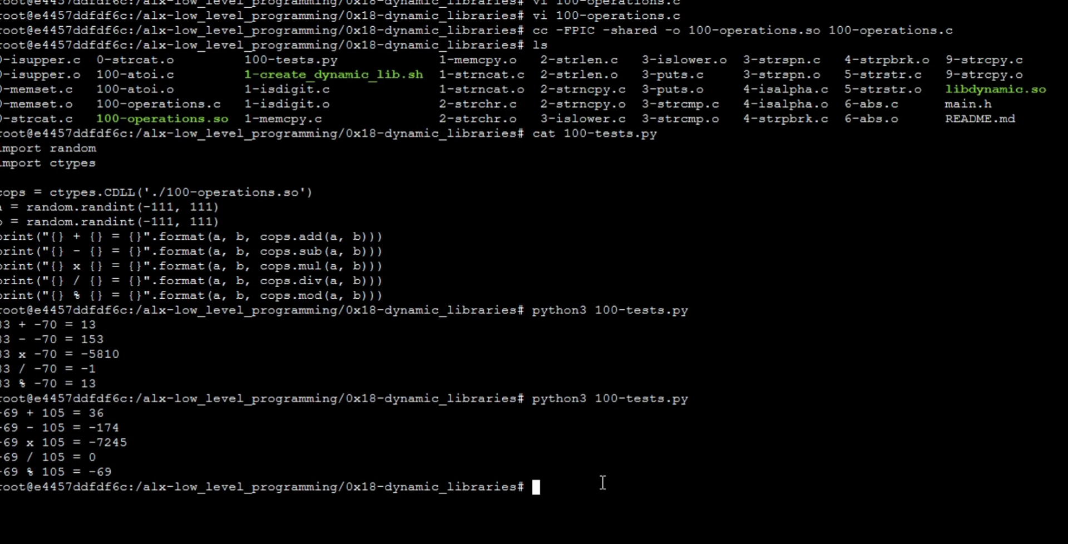
# Enter python3 100-tests.py again for another set of results.
pyautogui.write('python3 100-tests.py')
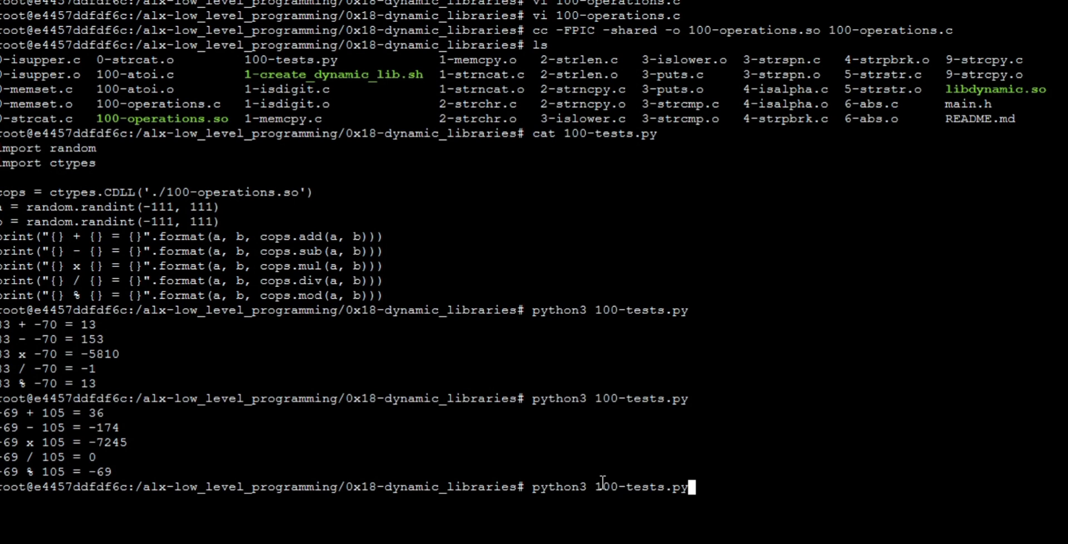